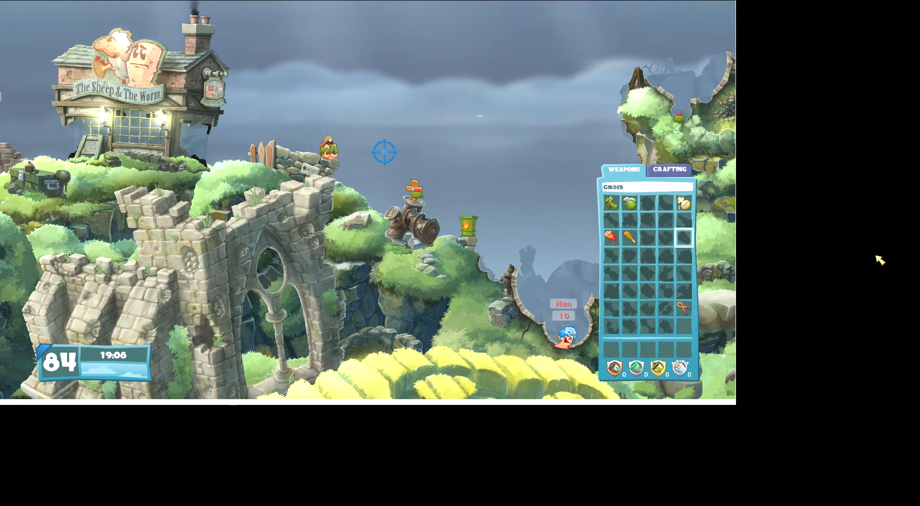
Equip the Holy Hand Grenade from the Weapons tab for the blue worm's turn.
left_click(680, 200)
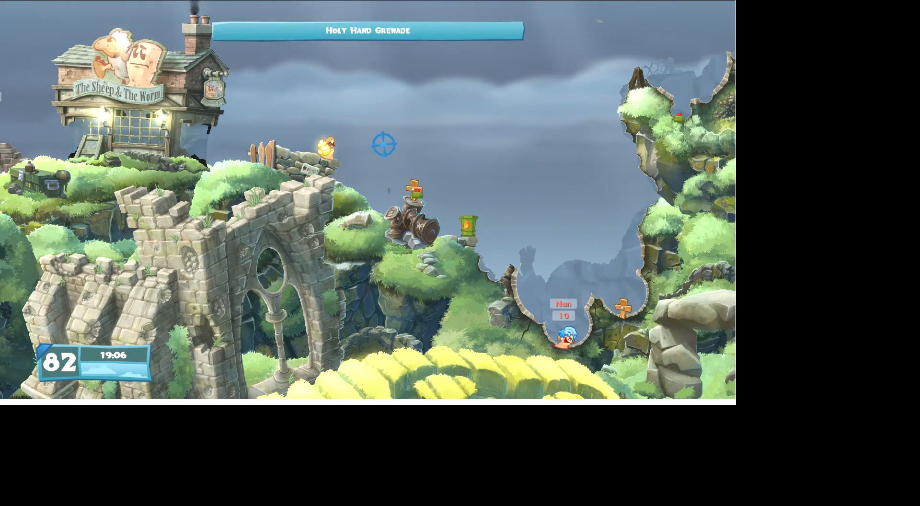